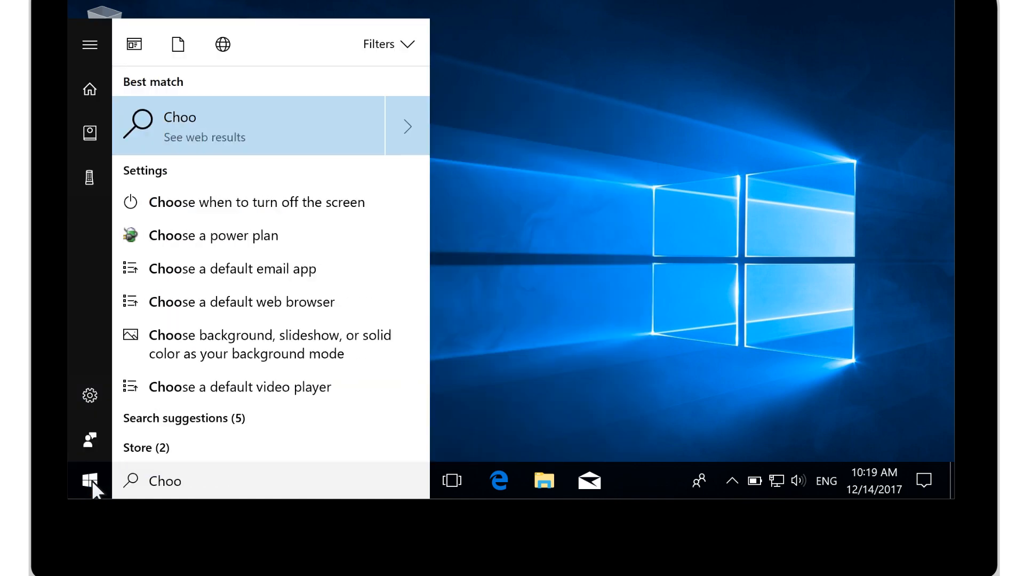
Choose the 'Choose a power plan' Control Panel result from Start search.
{"action": "left_click", "coordinate": [214, 235]}
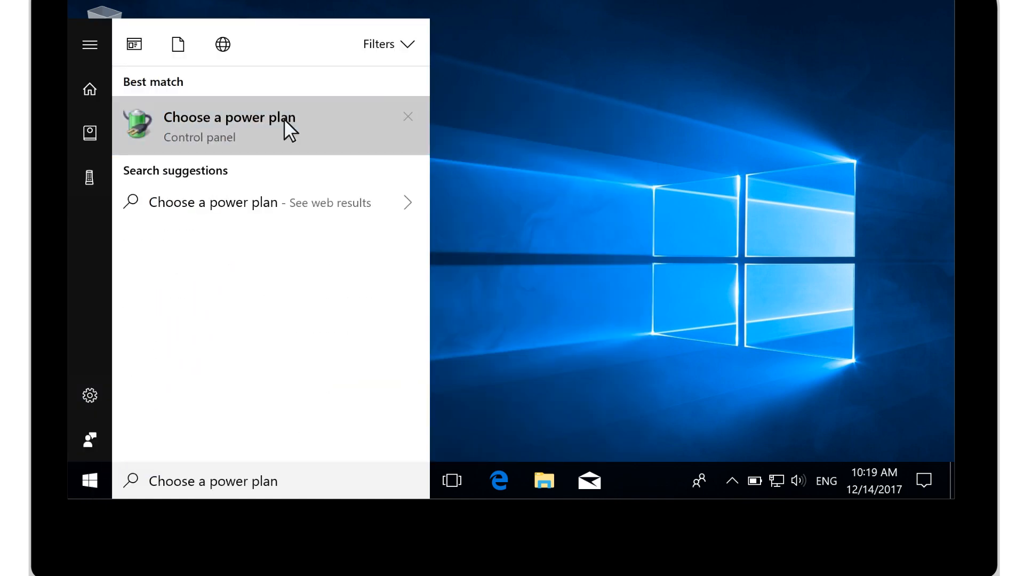
Select the Balanced (recommended) plan and reveal the additional High performance plan.
{"action": "left_click", "coordinate": [230, 118]}
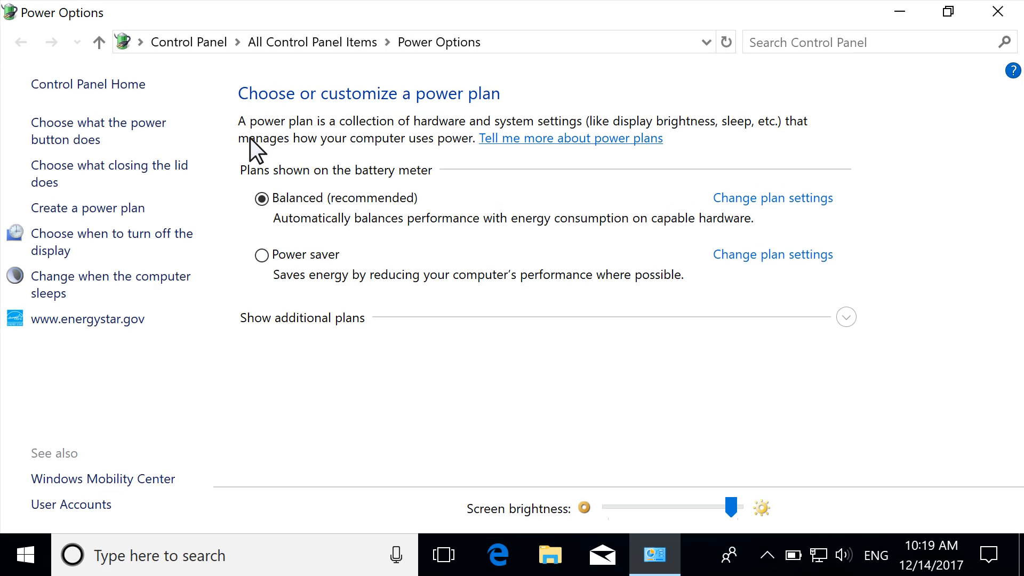
{"action": "left_click", "coordinate": [262, 199]}
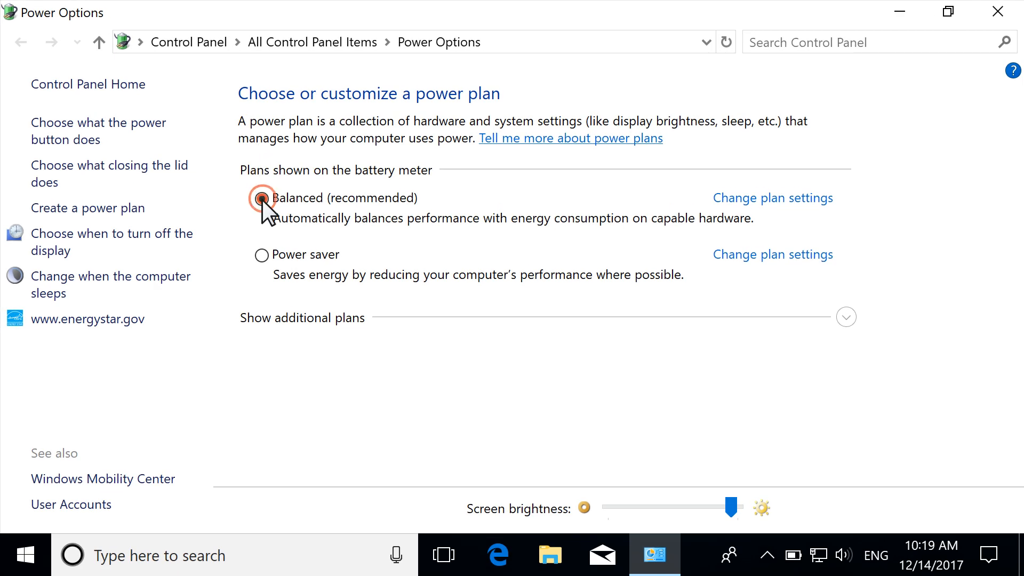
{"action": "left_click", "coordinate": [260, 198]}
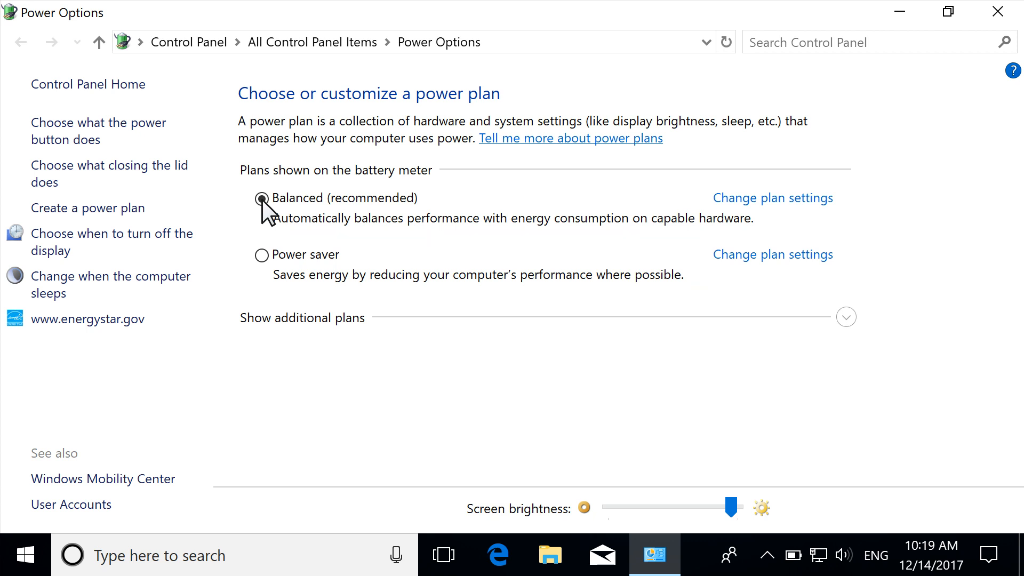
{"action": "left_click", "coordinate": [845, 316]}
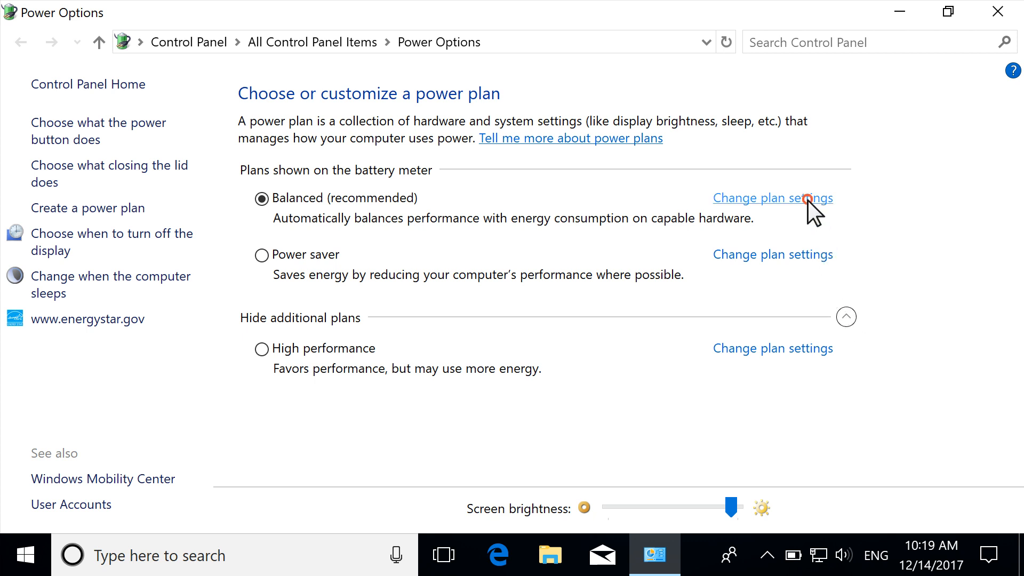
Save the Balanced plan unchanged with display 5/10 min and sleep 15/30 min.
{"action": "left_click", "coordinate": [772, 198]}
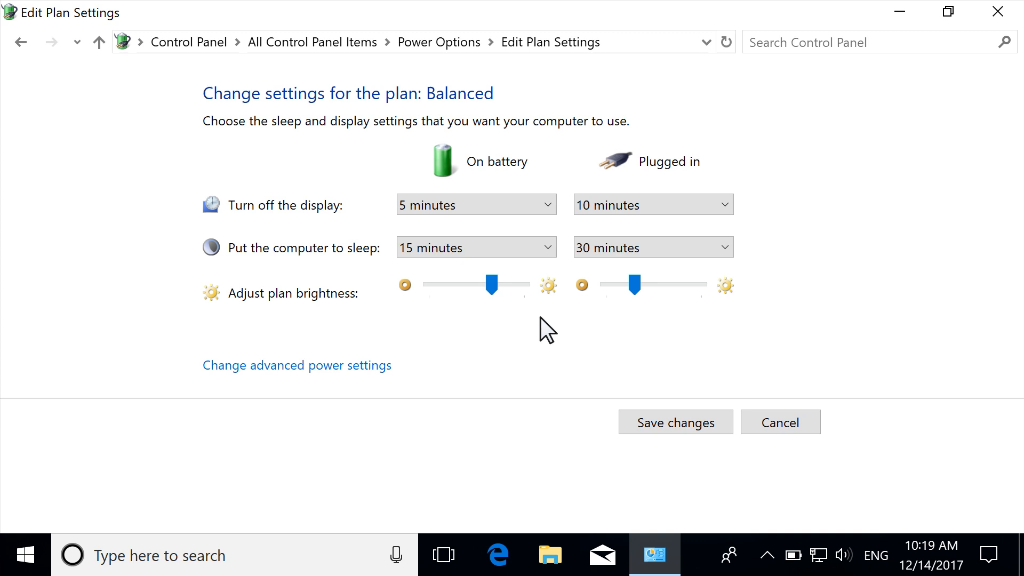
{"action": "left_click", "coordinate": [696, 424]}
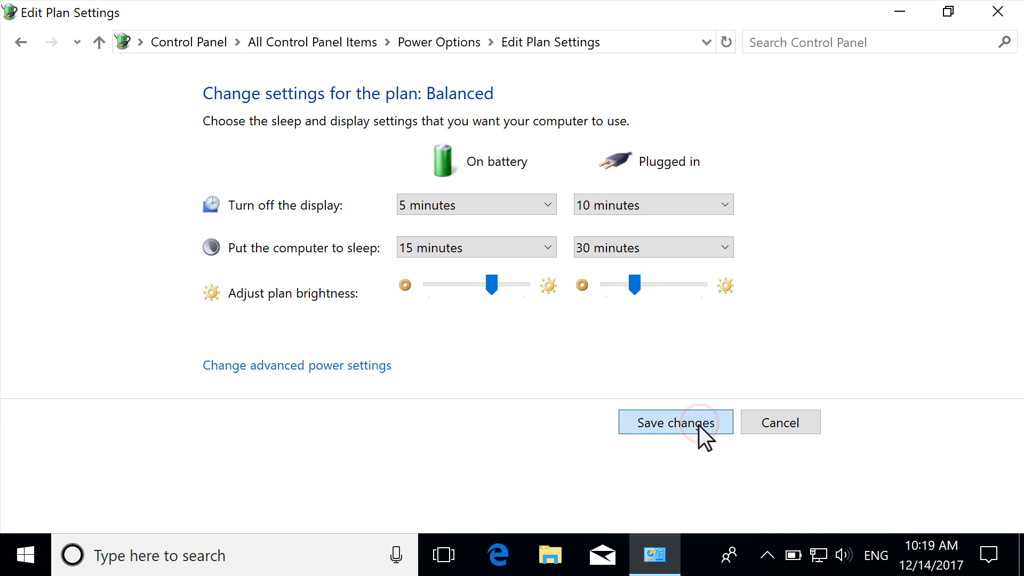
{"action": "left_click", "coordinate": [674, 422]}
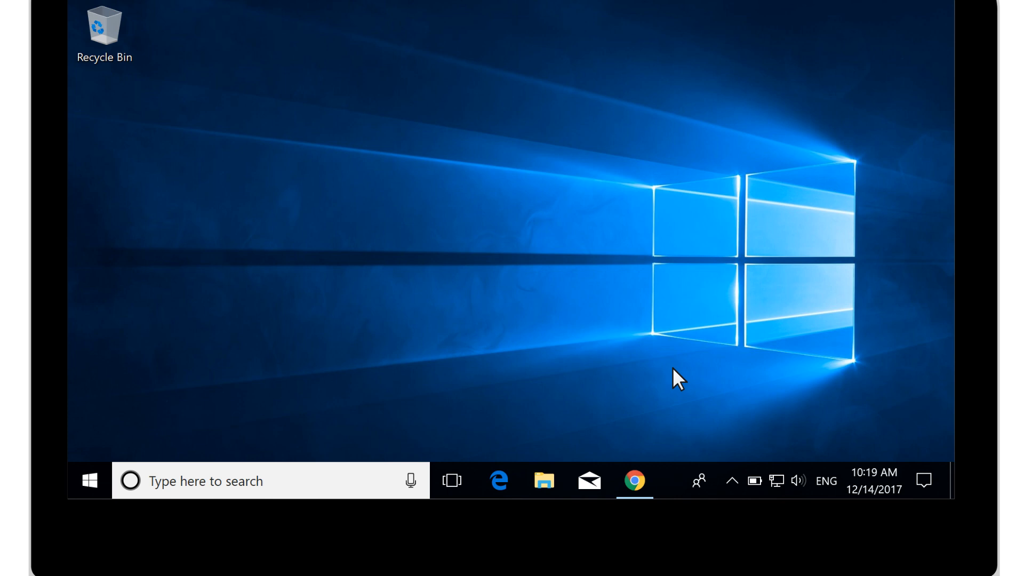
Close Power Options and return to the Windows desktop.
{"action": "left_click", "coordinate": [635, 479]}
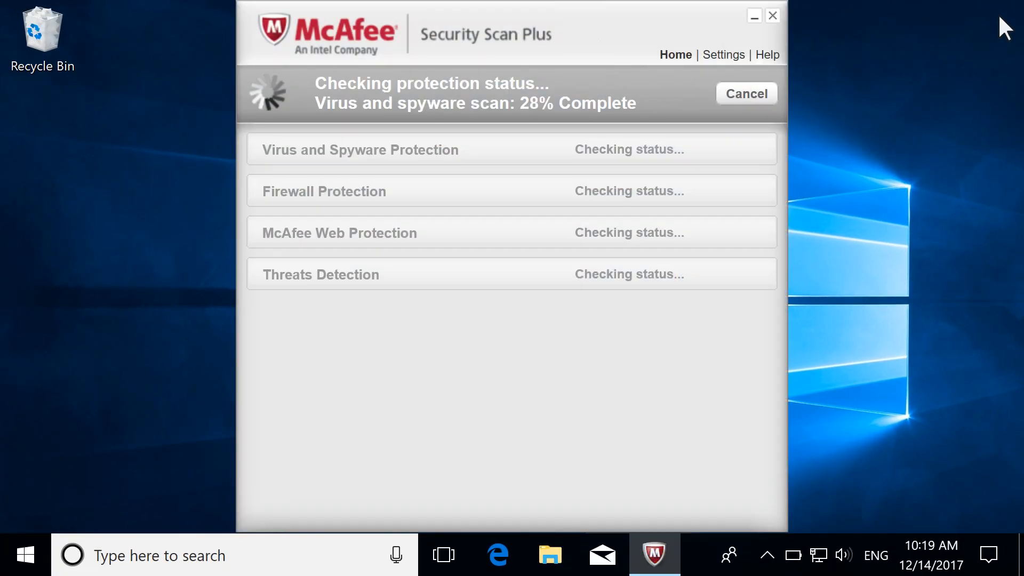
{"action": "mouse_move", "coordinate": [764, 107]}
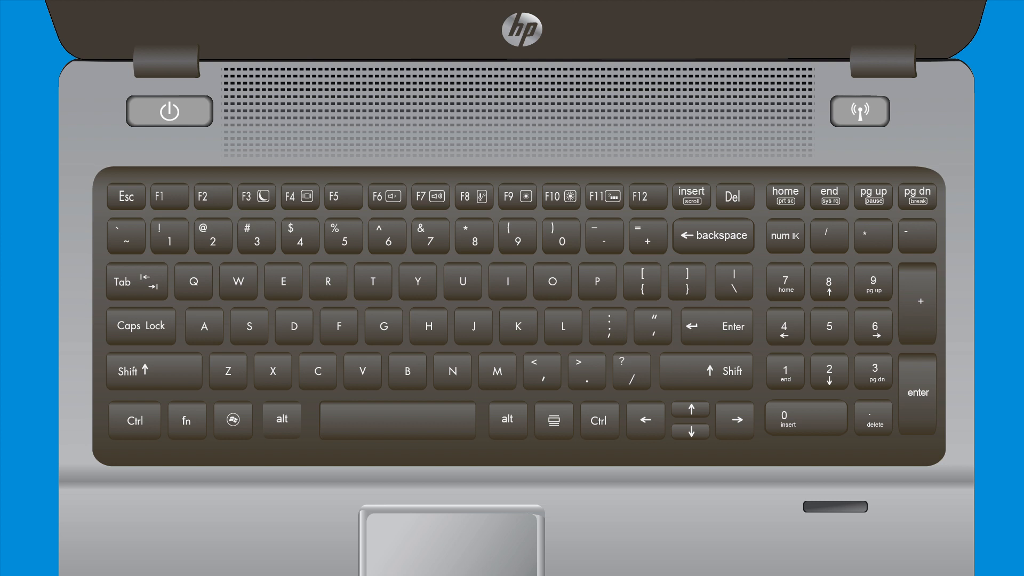
Mark the wireless switch beside the keyboard as a battery-saving control.
{"action": "left_click", "coordinate": [860, 111]}
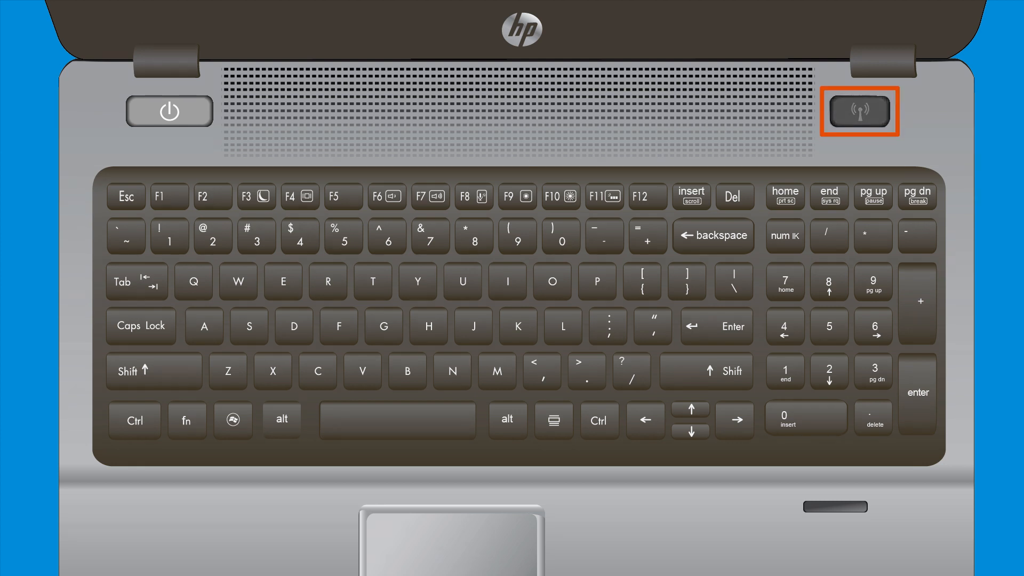
{"action": "left_click", "coordinate": [858, 111]}
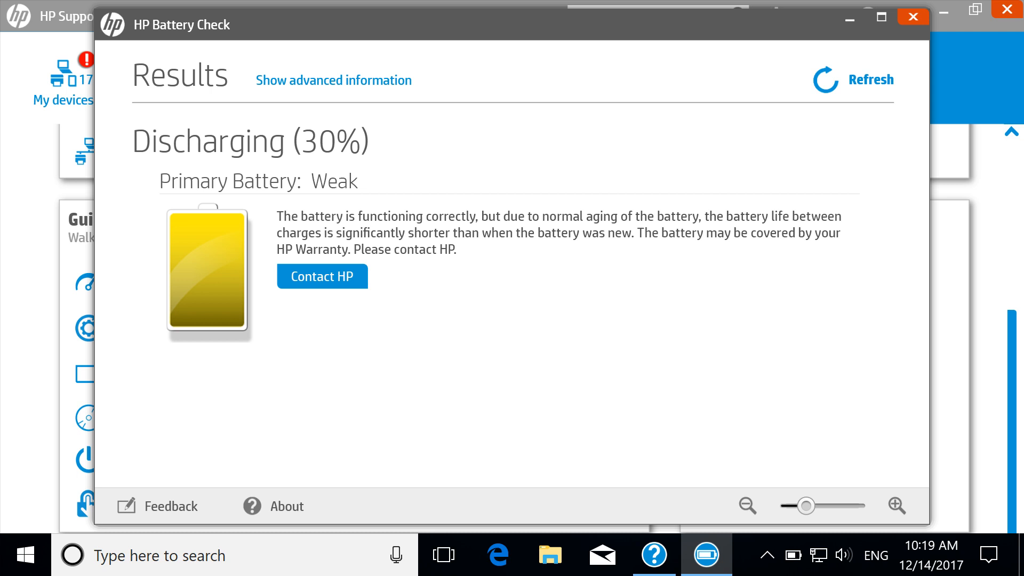
Close the HP Battery Check results showing the primary battery Weak at 30%.
{"action": "left_click", "coordinate": [912, 16]}
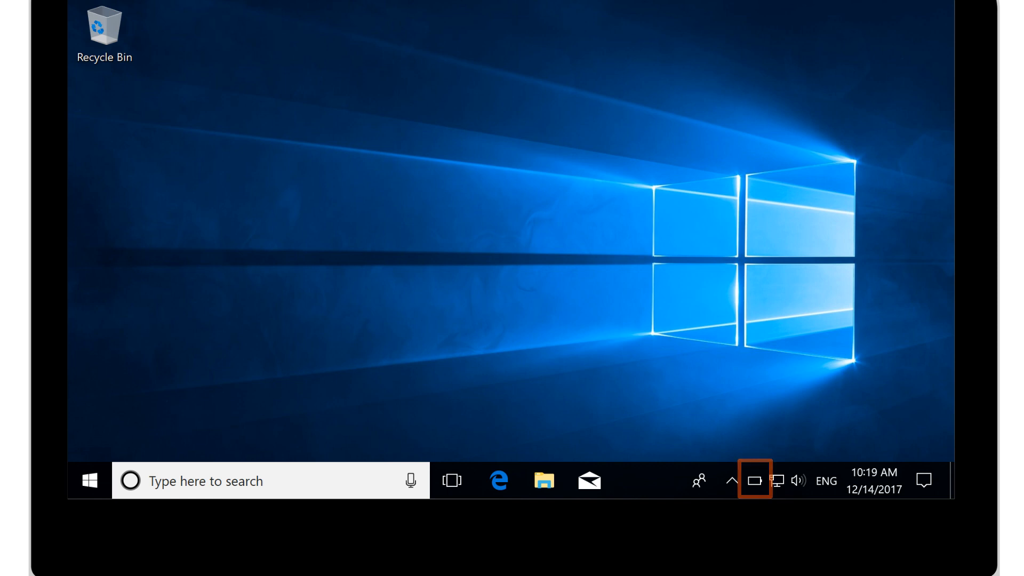
Show the battery flyout with 70% charge and Better performance mode.
{"action": "left_click", "coordinate": [753, 480]}
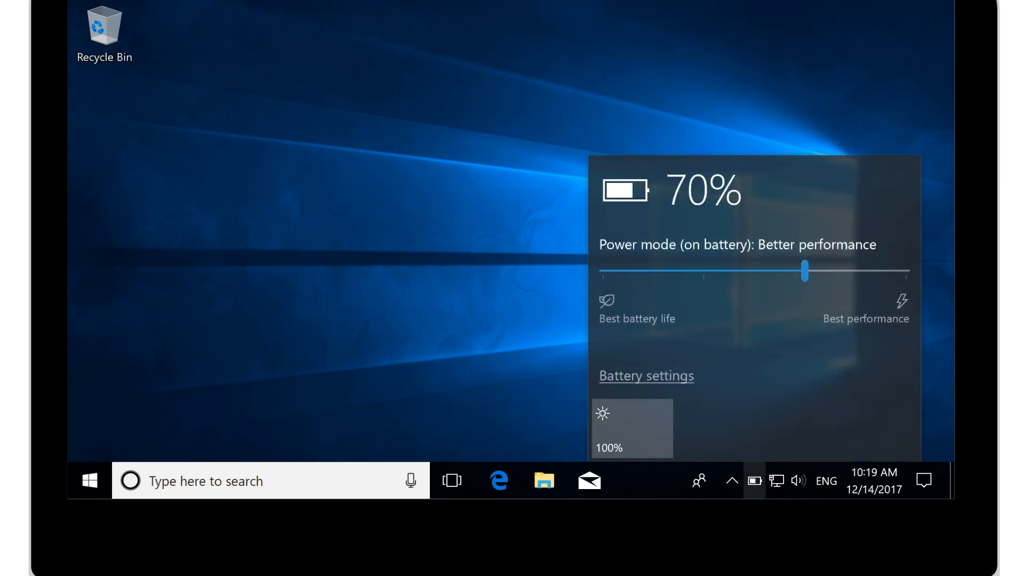